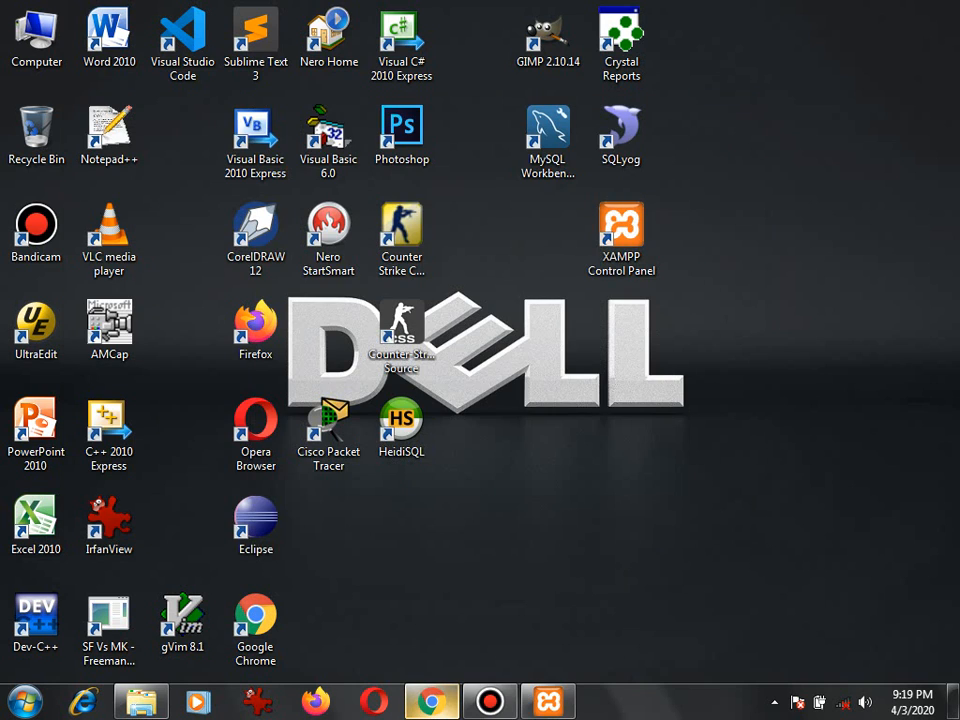
pyautogui.click(432, 700)
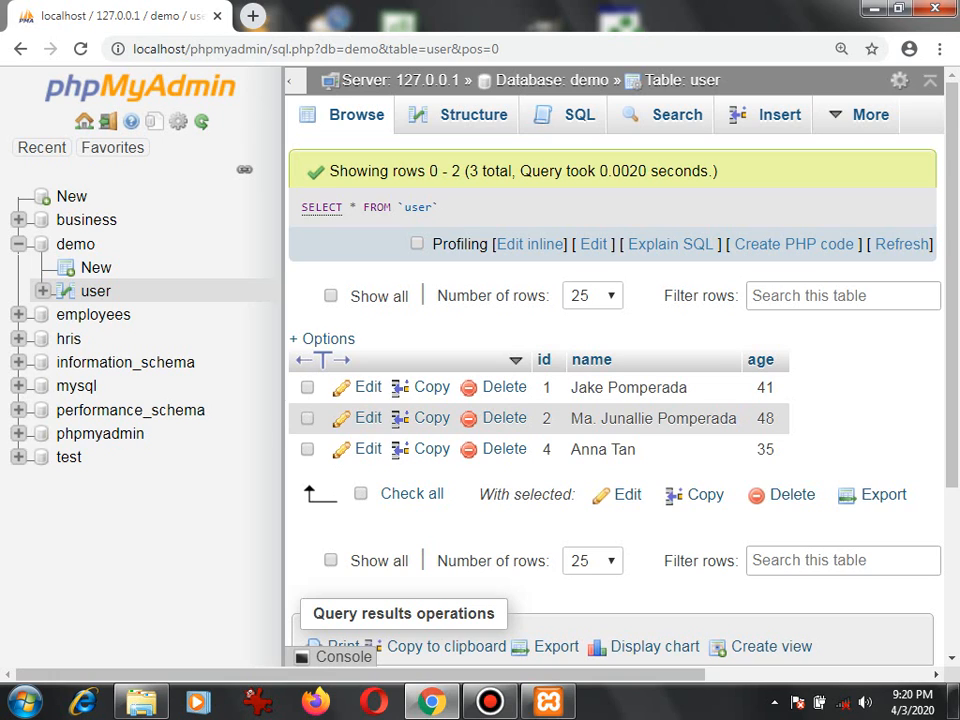
# Step: Start an export of the user table from the More menu, keeping Quick method and SQL format
pyautogui.click(868, 114)
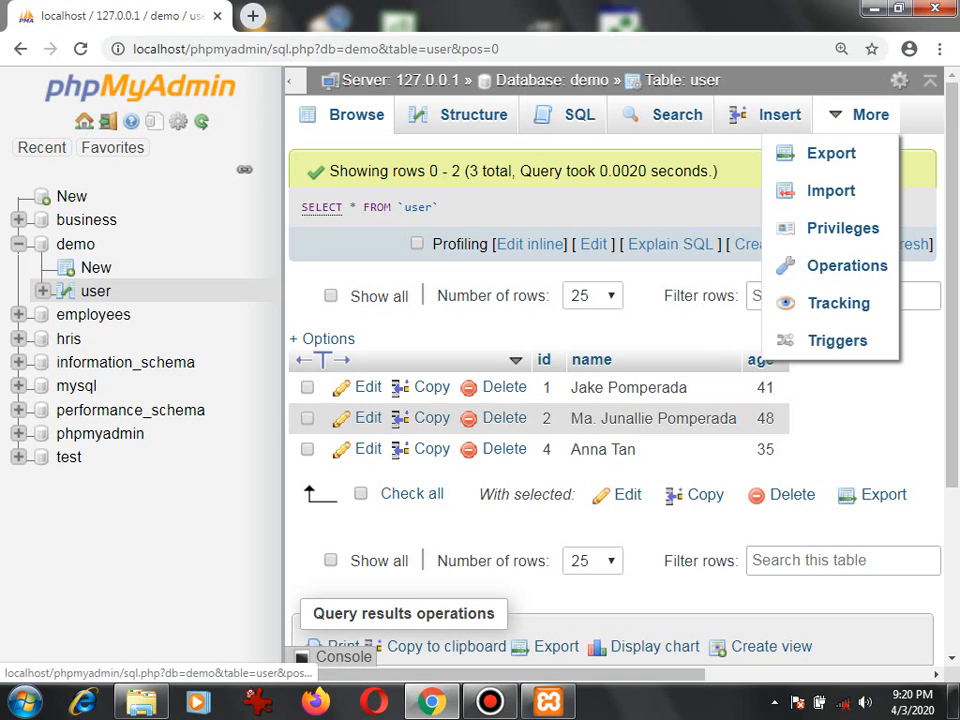
pyautogui.click(832, 152)
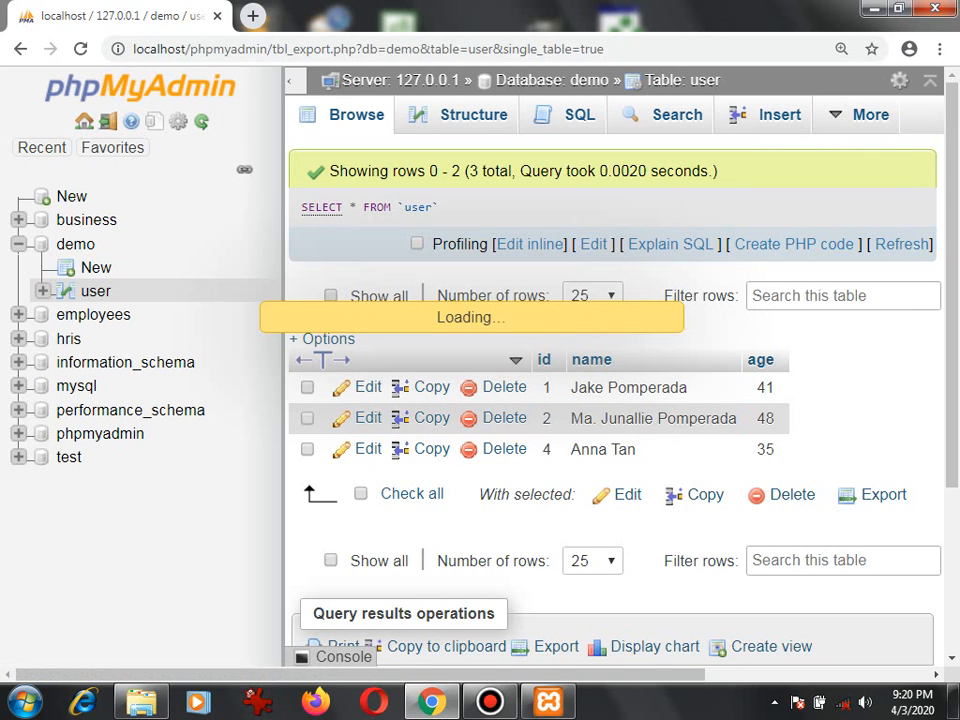
pyautogui.click(884, 494)
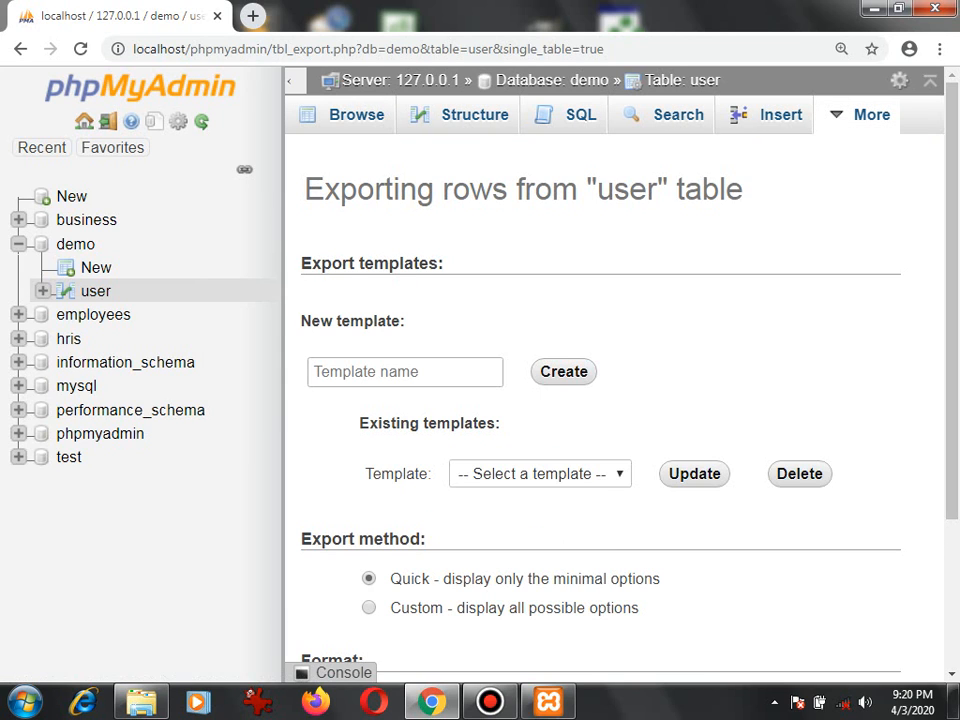
pyautogui.scroll(-3)
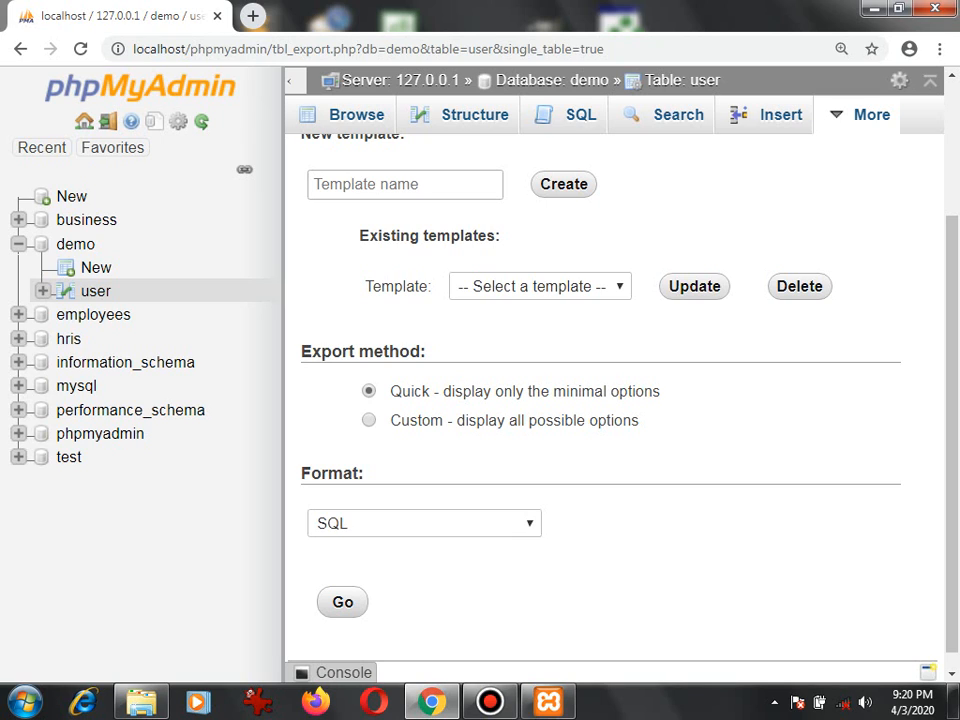
pyautogui.click(342, 600)
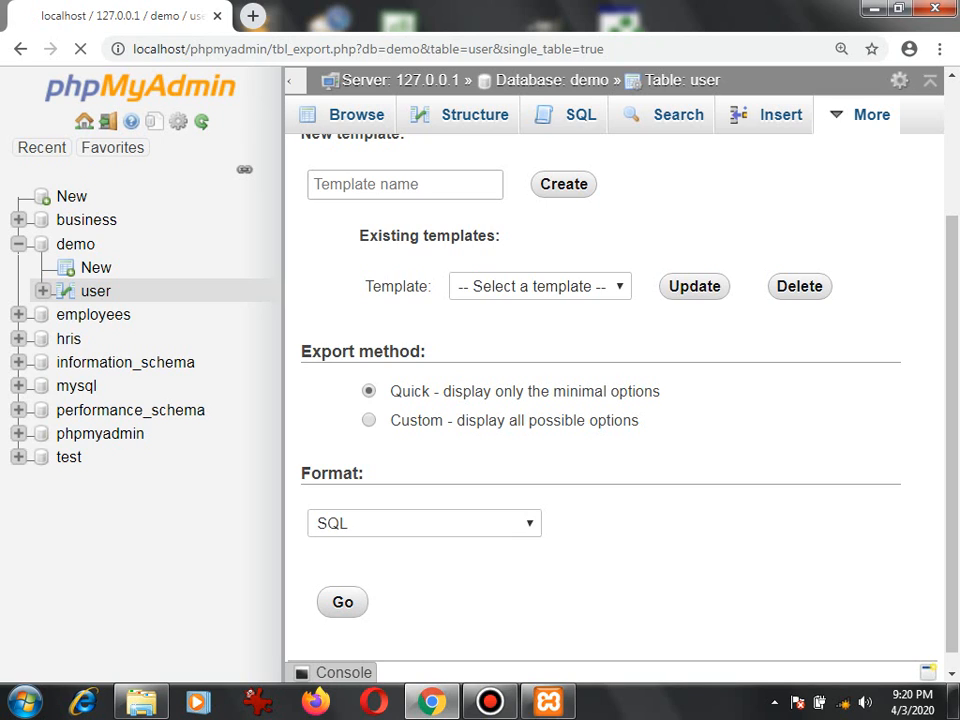
# Step: Download the user table dump as user.sql into the Downloads folder
pyautogui.click(342, 600)
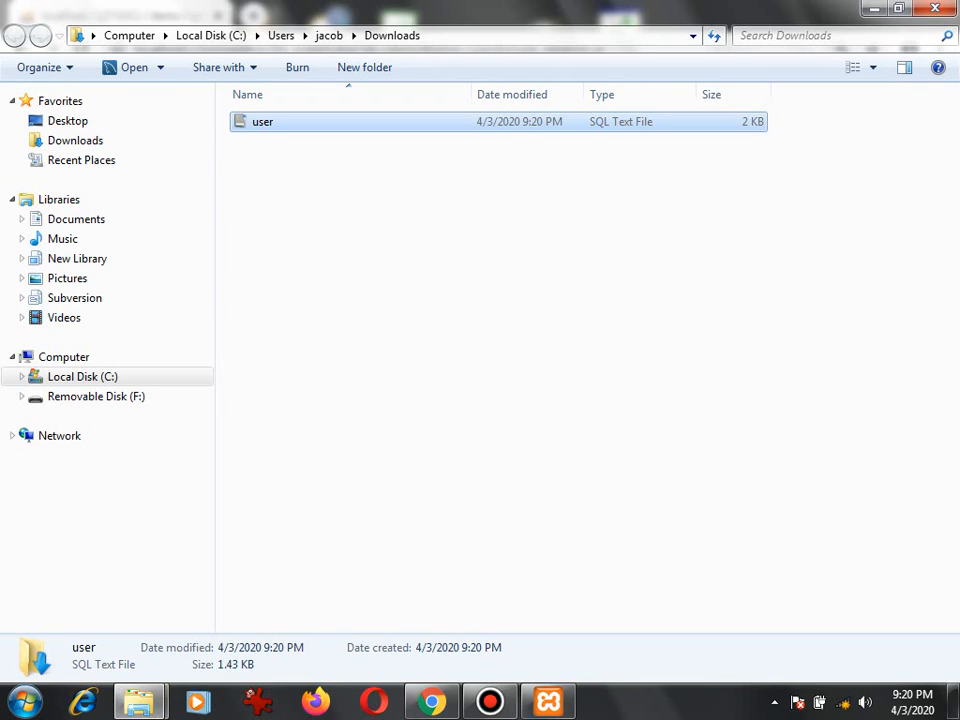
# Step: View user.sql in Notepad++ with its CREATE TABLE and three INSERT rows, then return to phpMyAdmin
pyautogui.rightClick(262, 122)
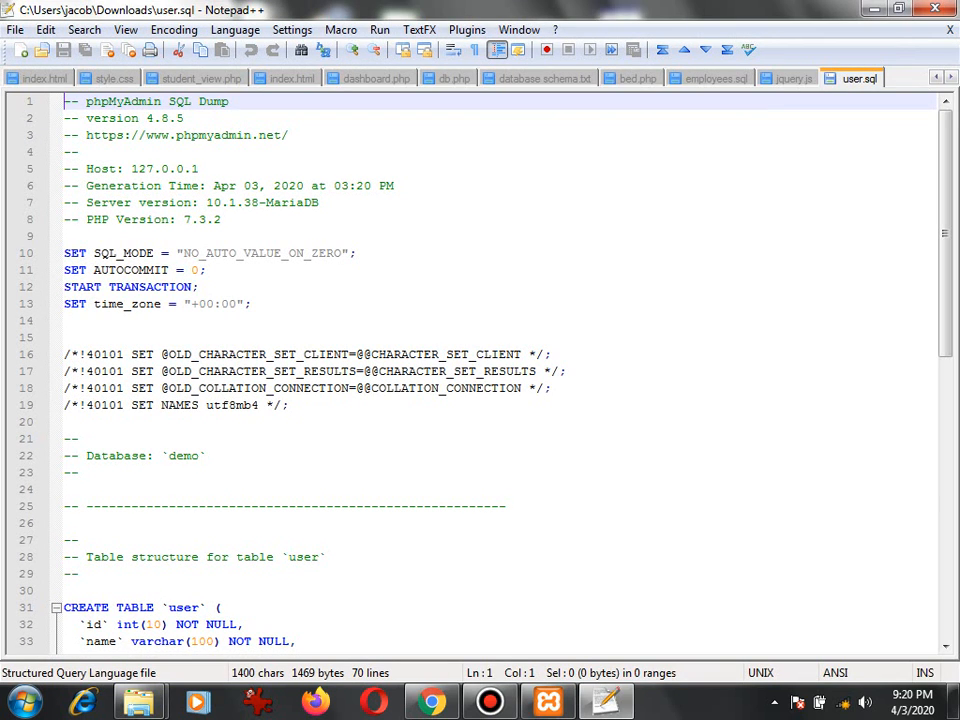
pyautogui.scroll(-3)
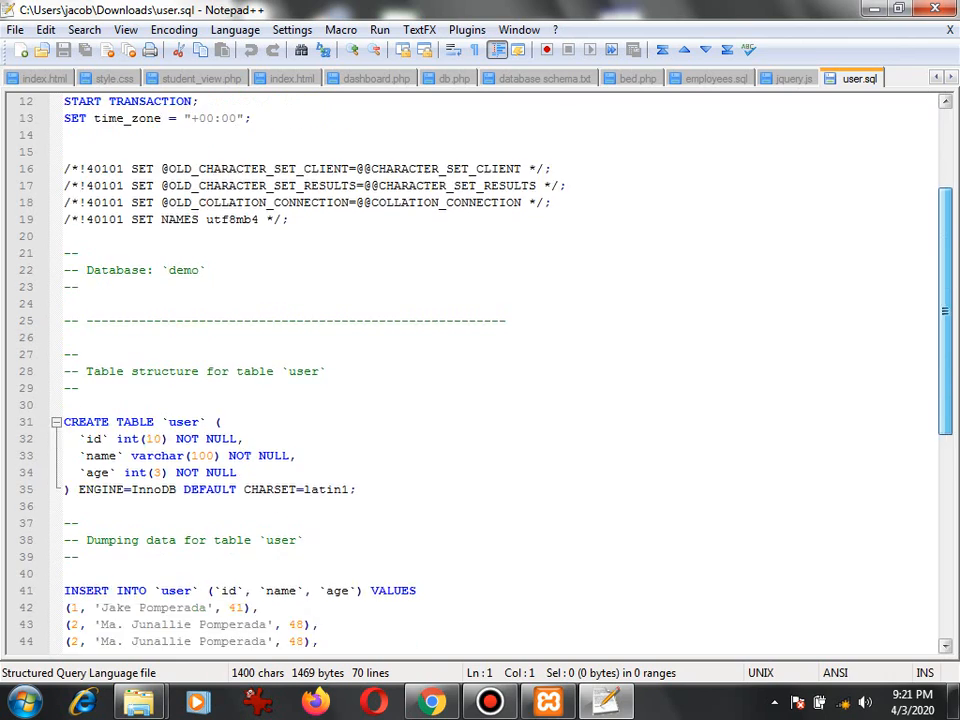
pyautogui.scroll(-3)
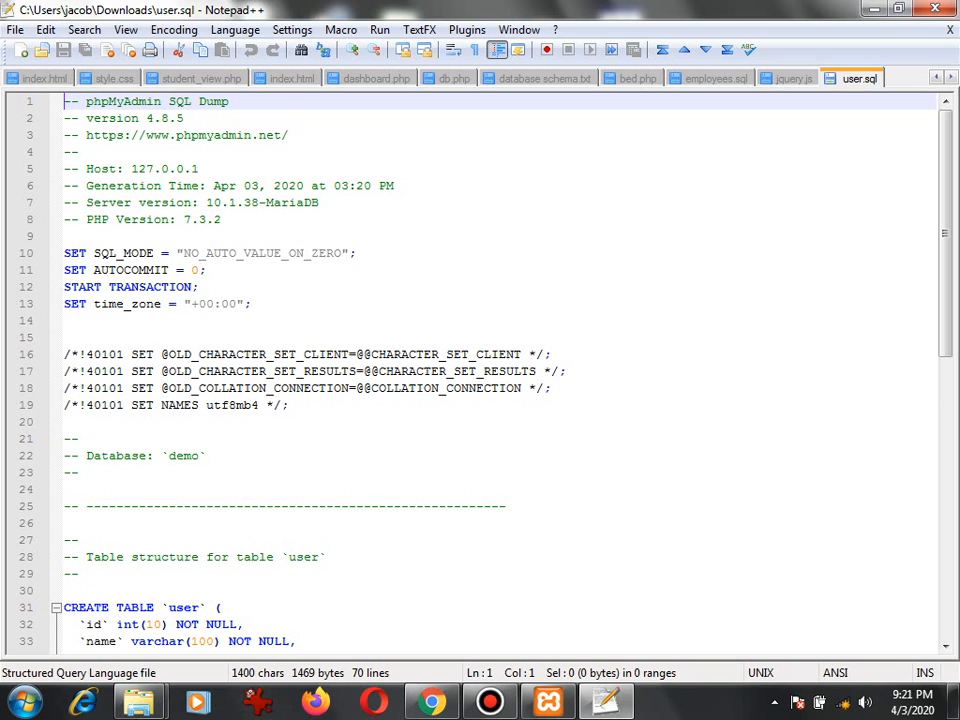
pyautogui.click(432, 700)
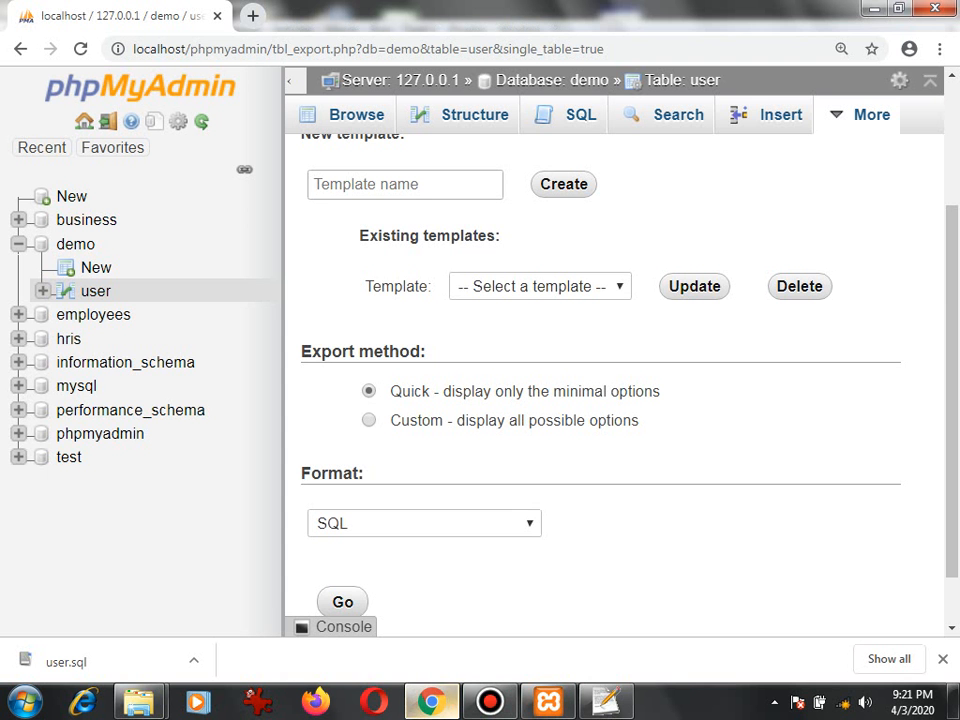